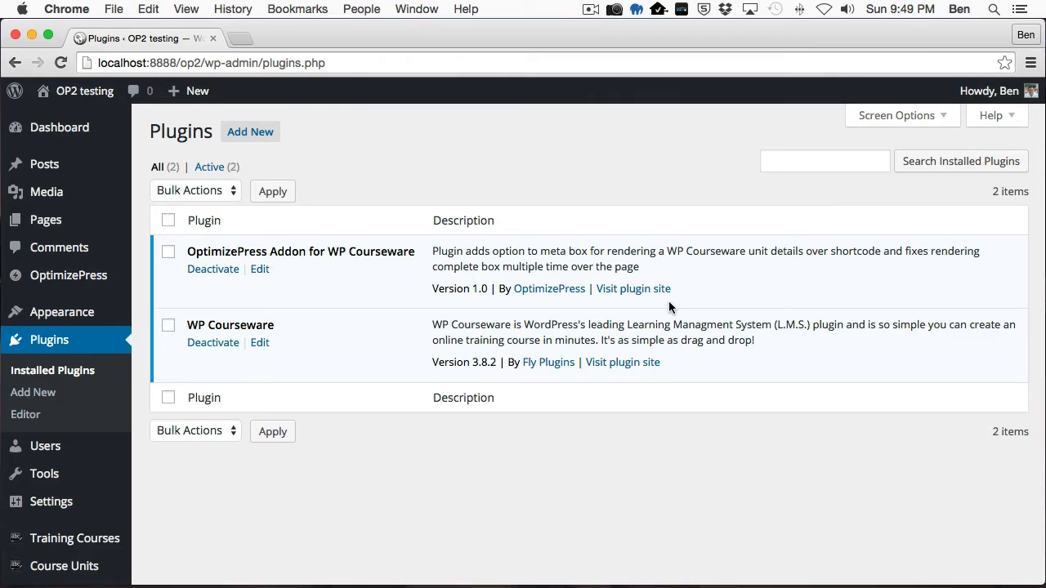
mouse_move(289, 339)
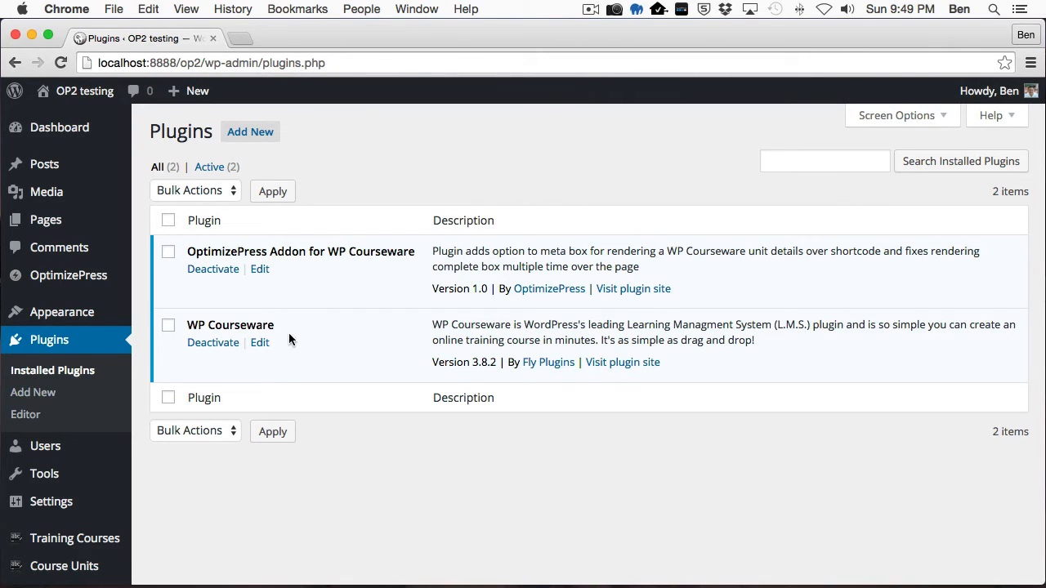
mouse_move(366, 336)
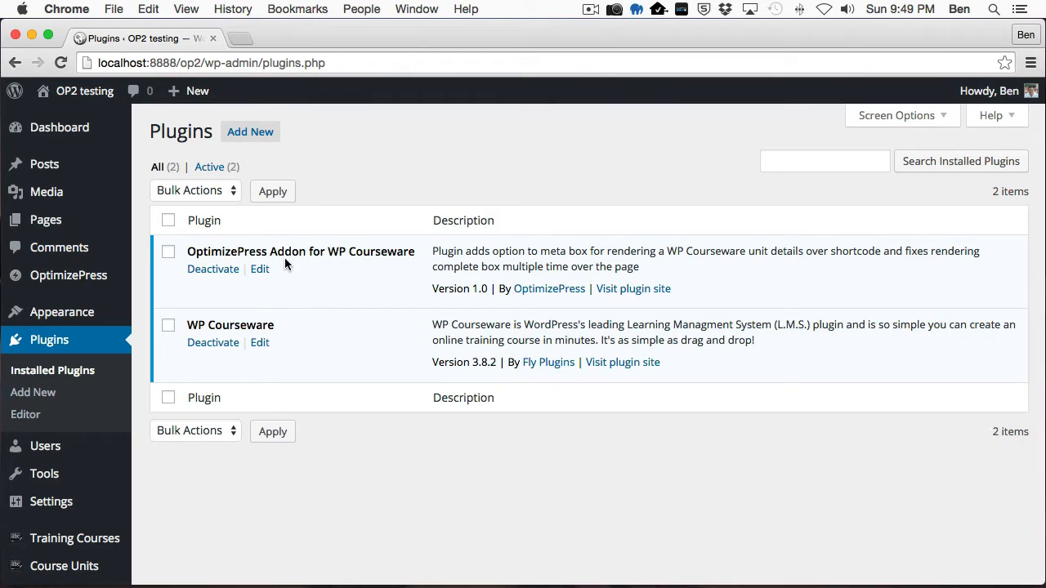
mouse_move(395, 278)
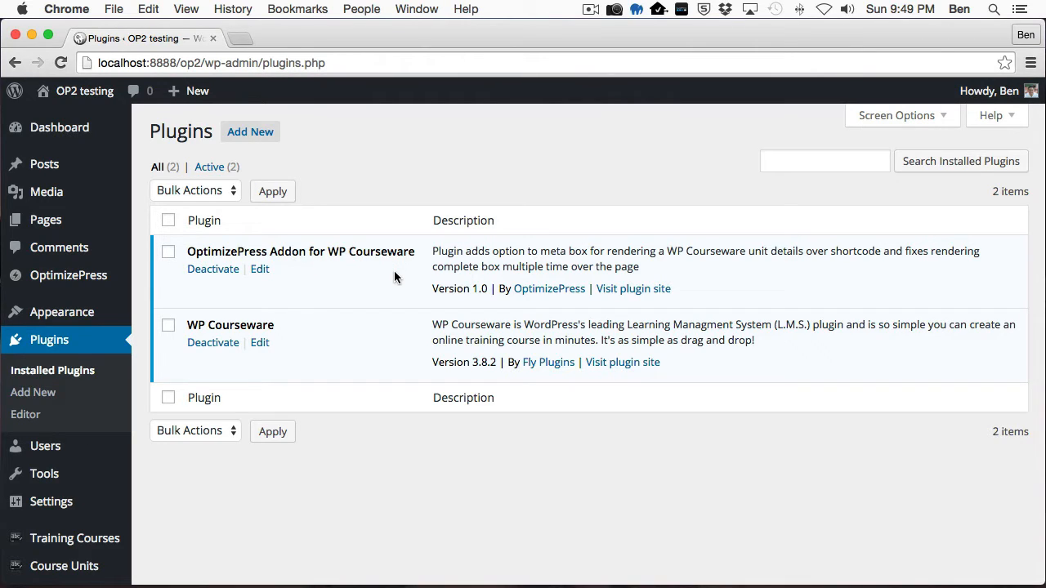
mouse_move(216, 245)
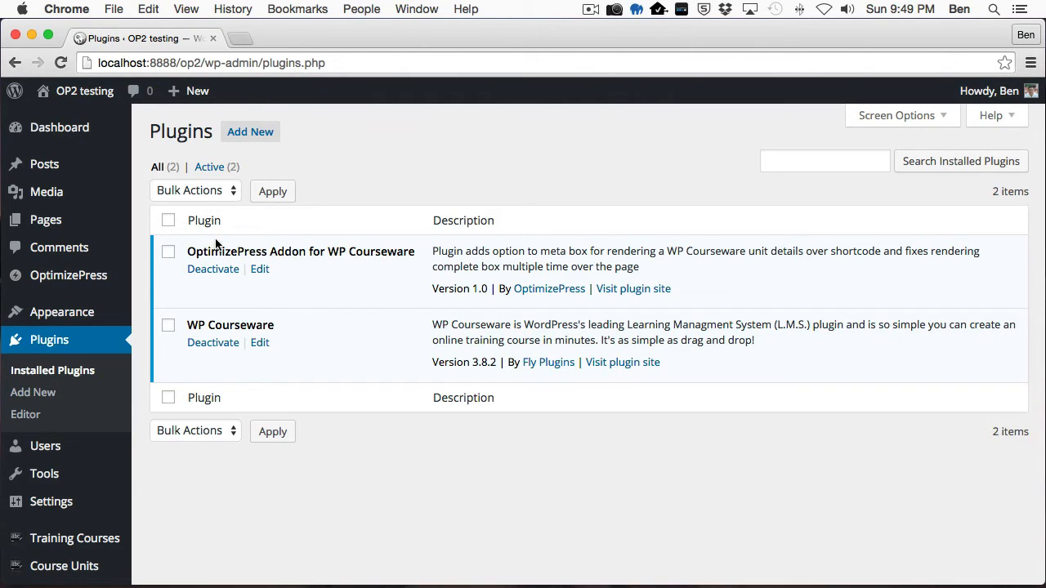
mouse_move(373, 297)
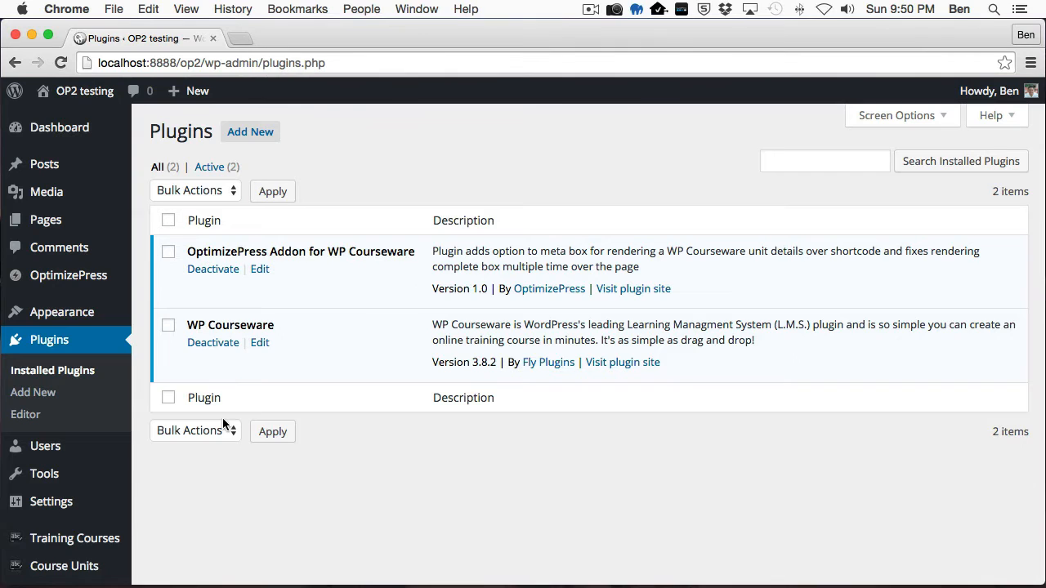
mouse_move(63, 533)
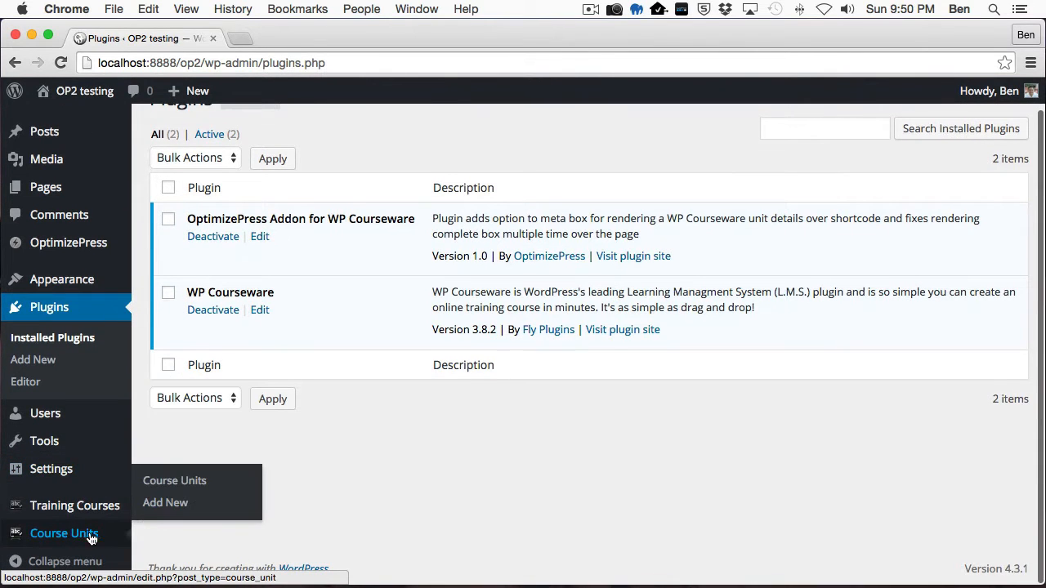
Step: Open the OptimizePress Test Unit from Course Units and scroll to its OptimizePress & WP Courseware box
left_click(69, 533)
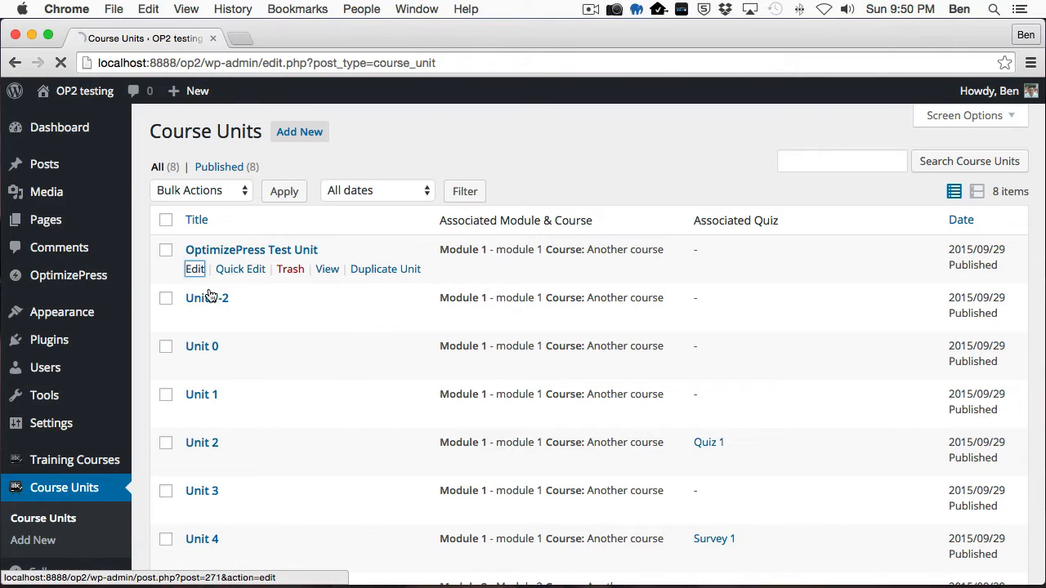
left_click(195, 268)
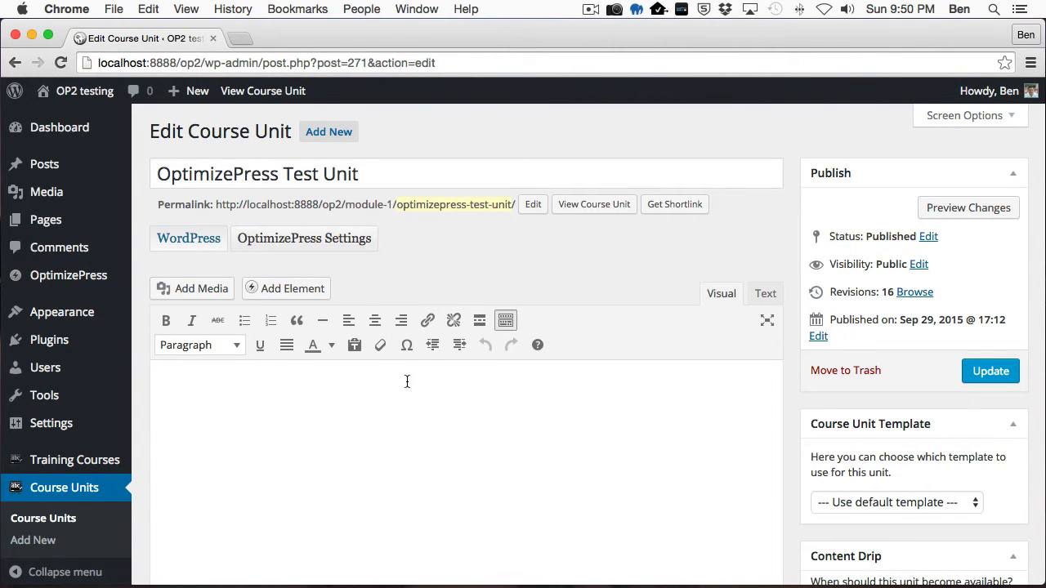
mouse_move(333, 419)
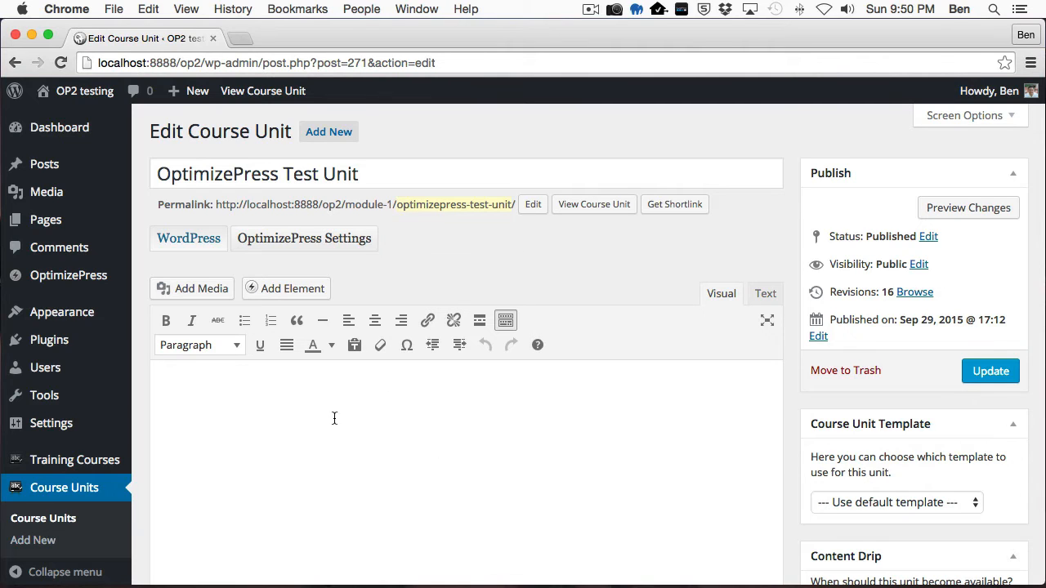
mouse_move(360, 427)
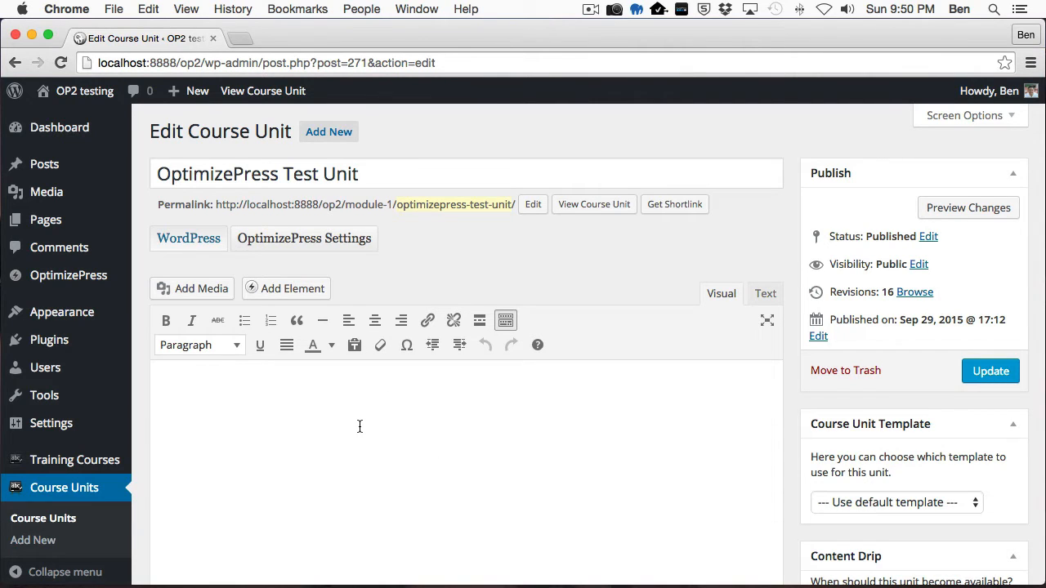
scroll("down", 3)
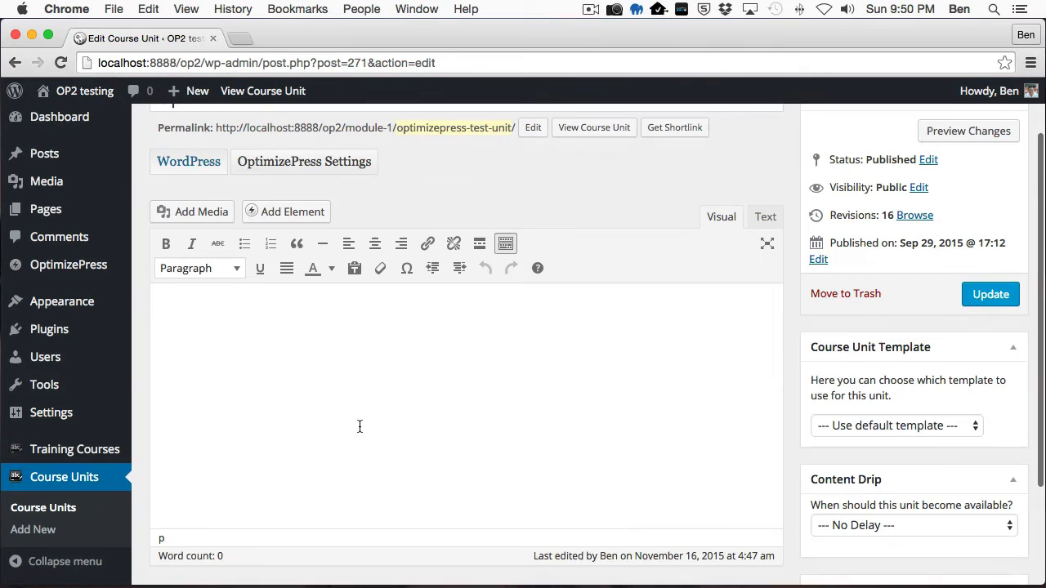
scroll("down", 3)
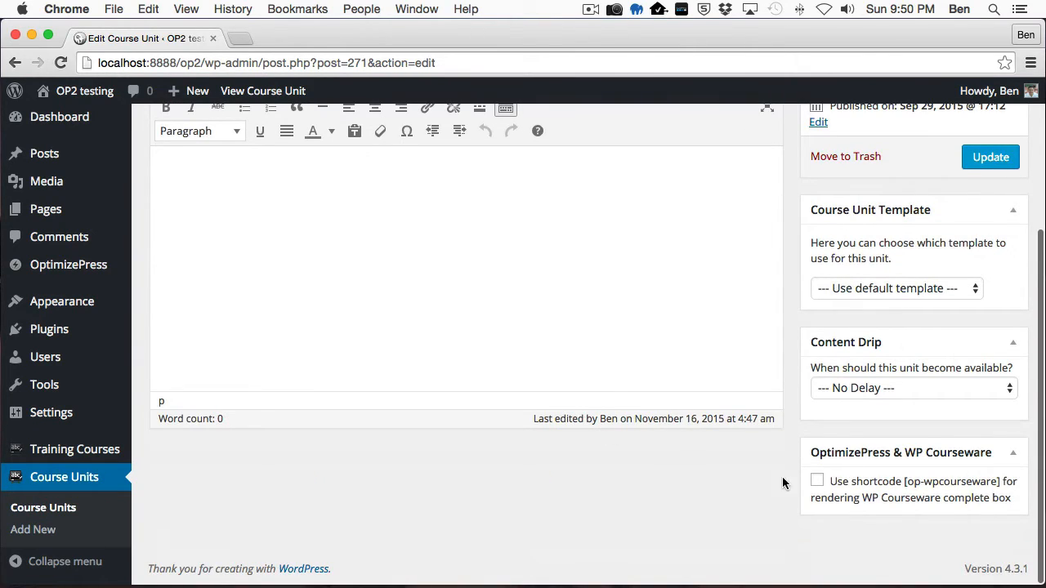
mouse_move(841, 510)
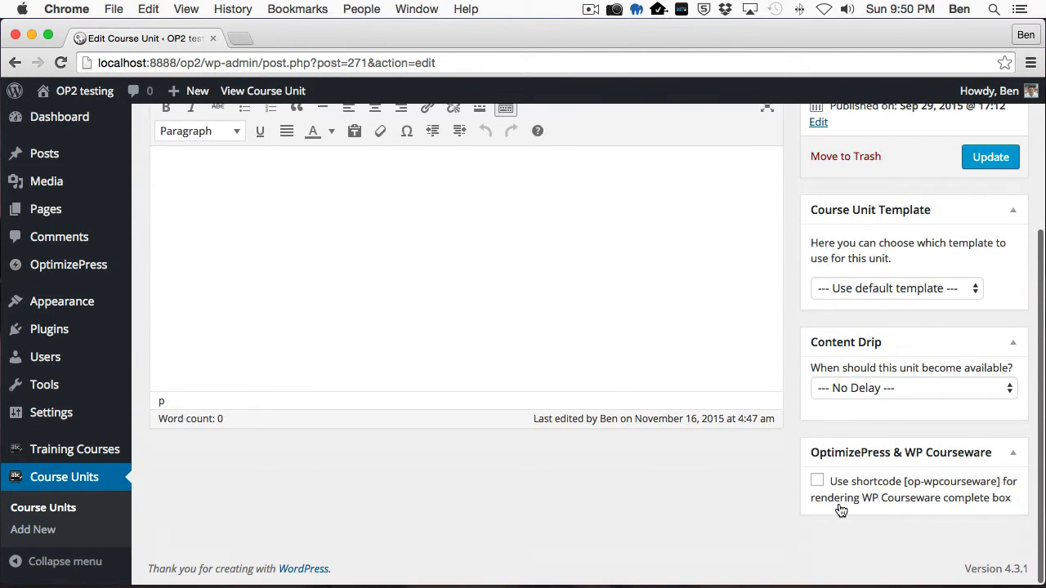
mouse_move(713, 441)
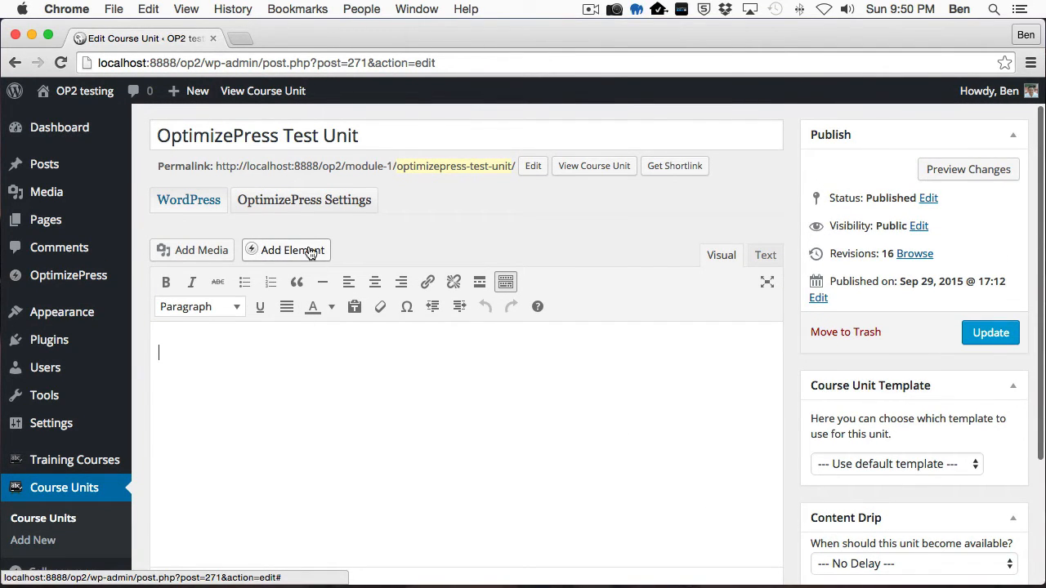
Step: Insert a 2 Column Text element with 'Test content' and 'test content 2'
left_click(286, 250)
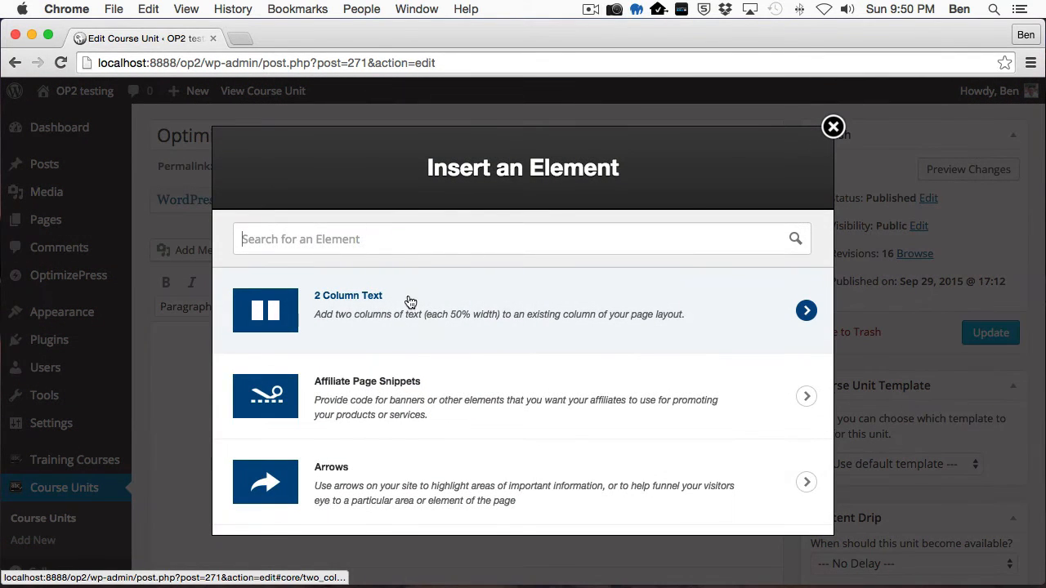
left_click(805, 310)
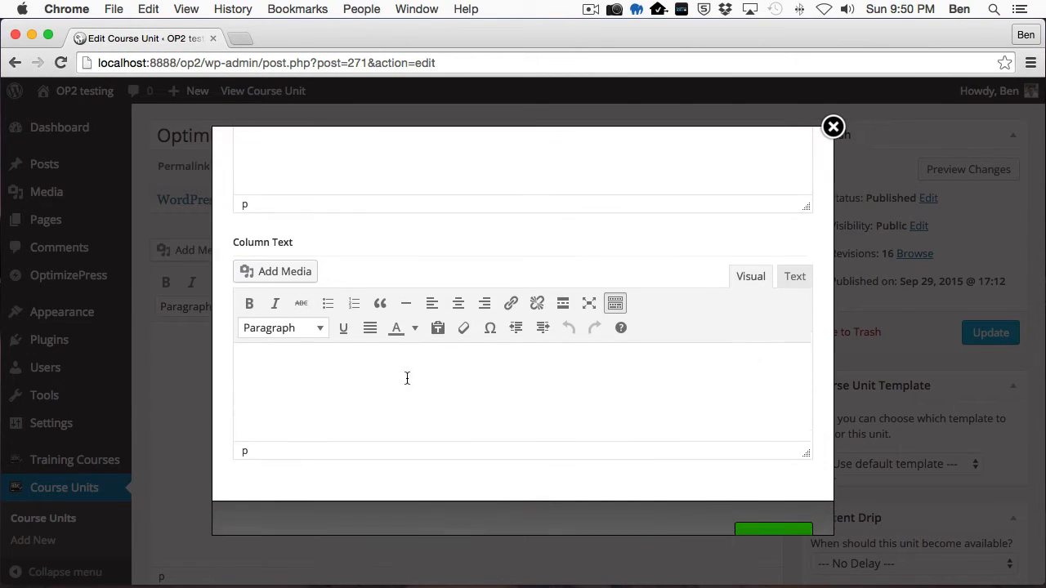
type("test")
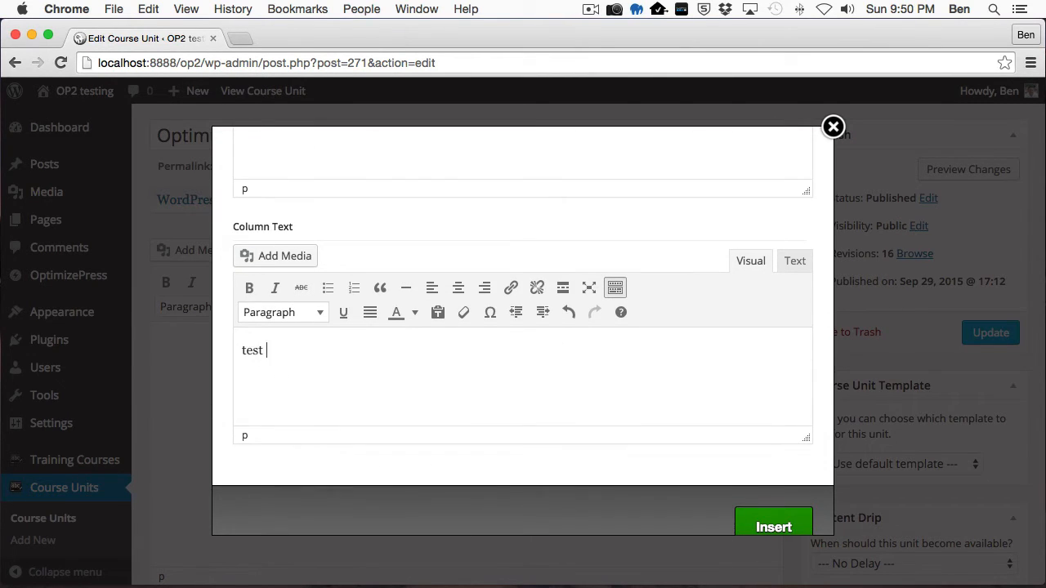
type("content 2")
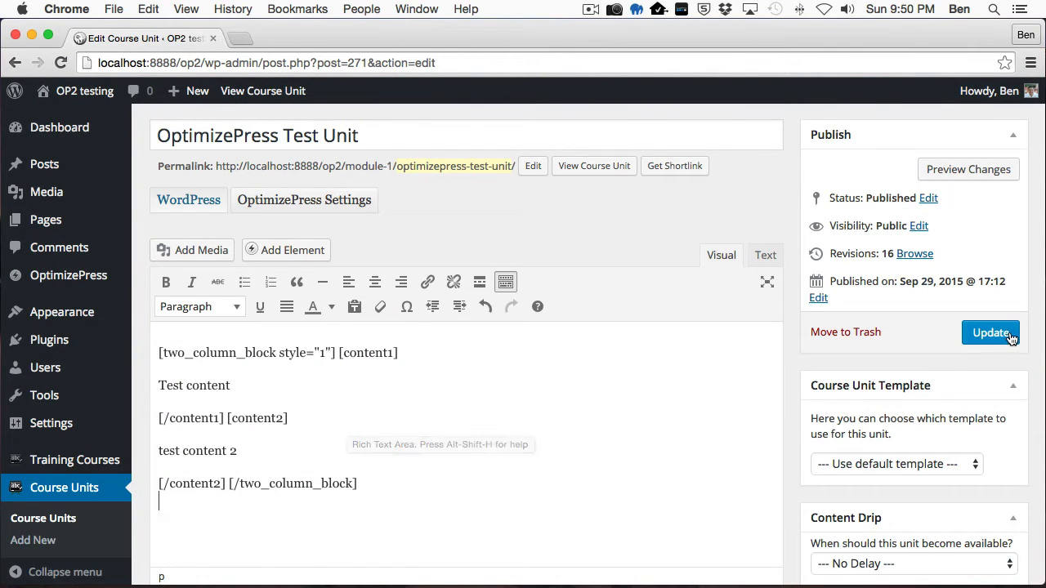
Step: Update the unit and view its live page showing a completion box in each column
left_click(991, 334)
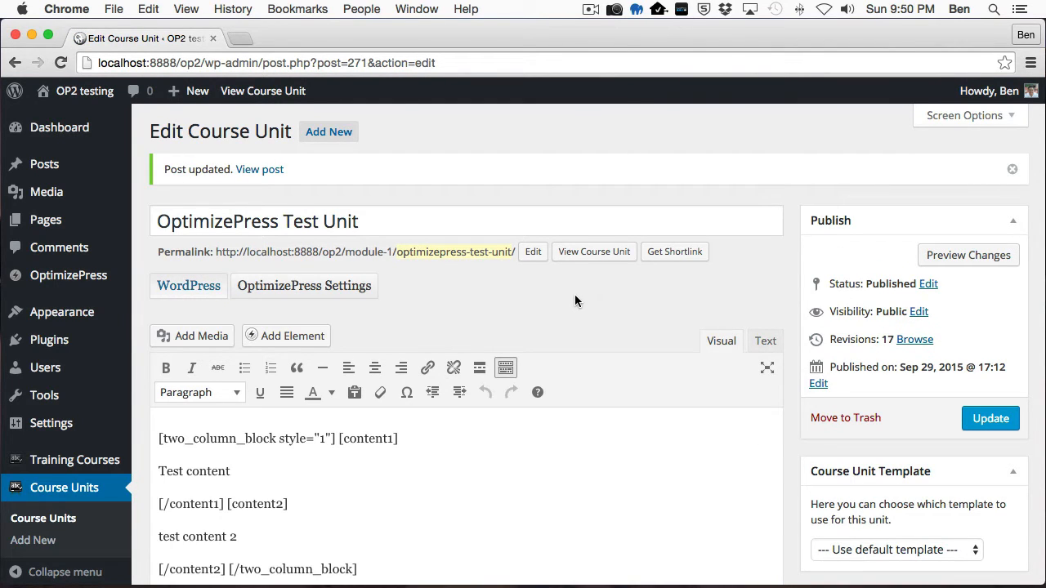
mouse_move(553, 300)
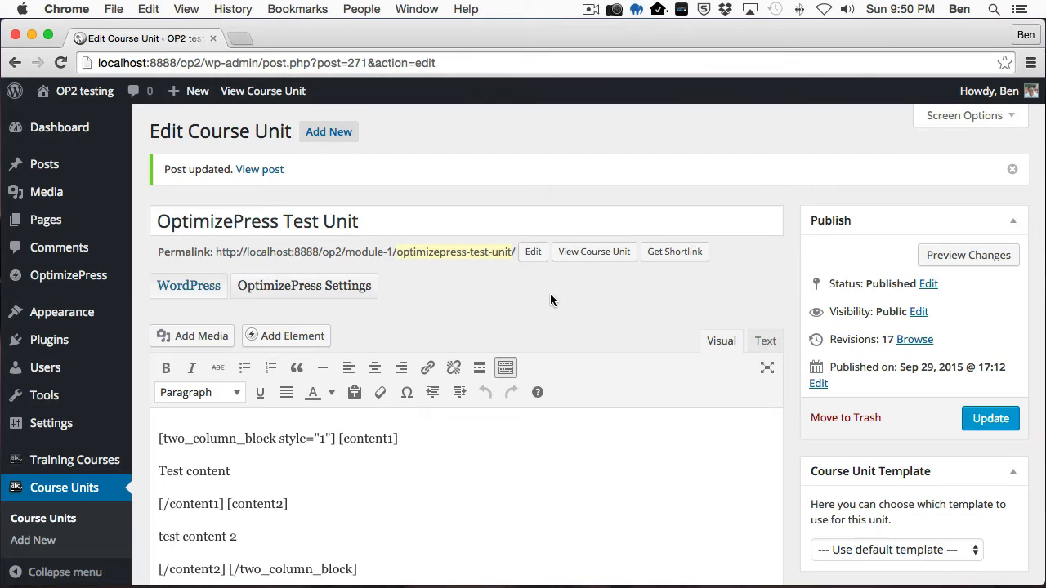
mouse_move(631, 360)
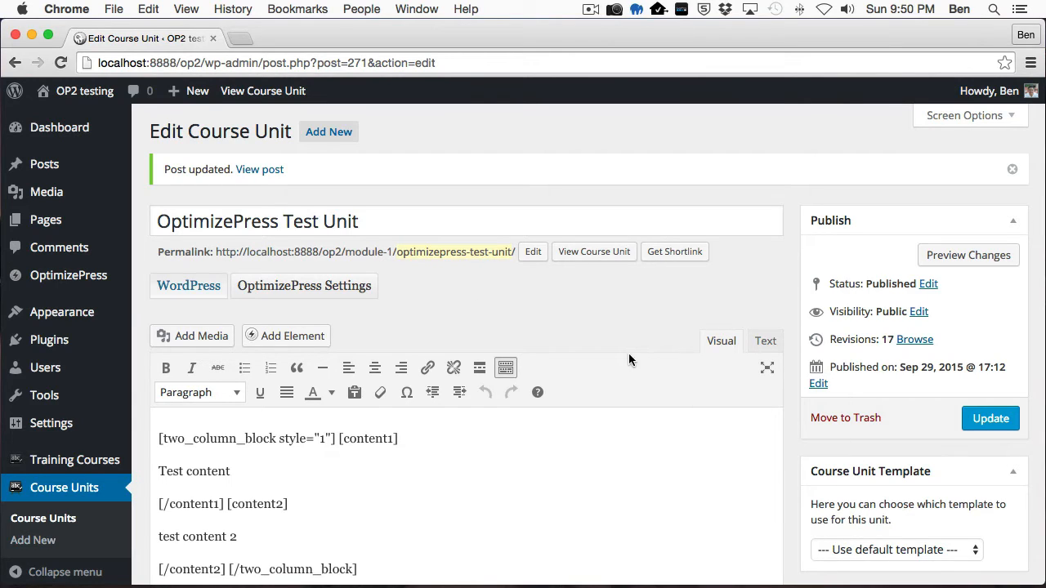
mouse_move(582, 275)
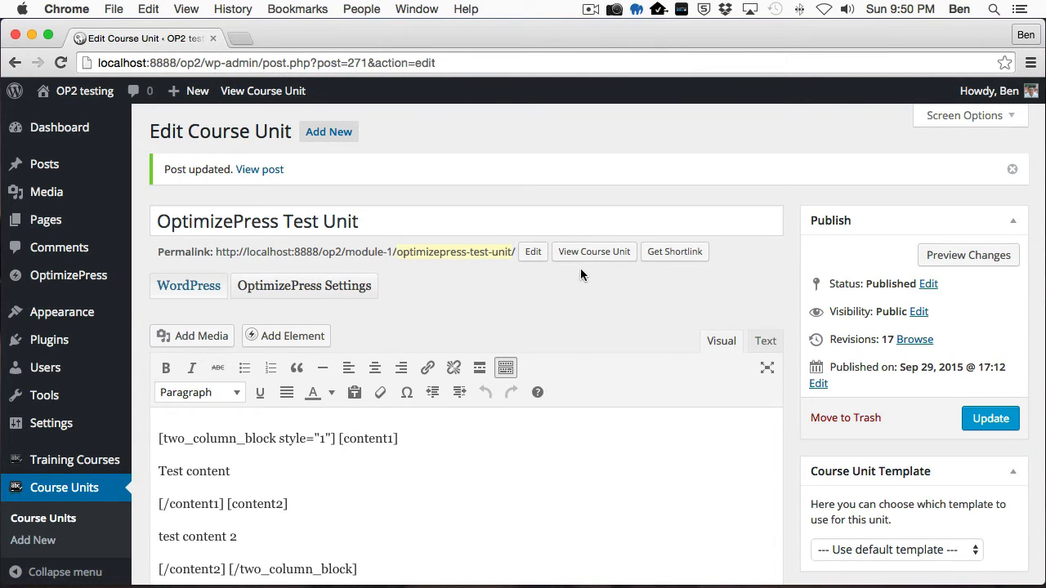
left_click(595, 252)
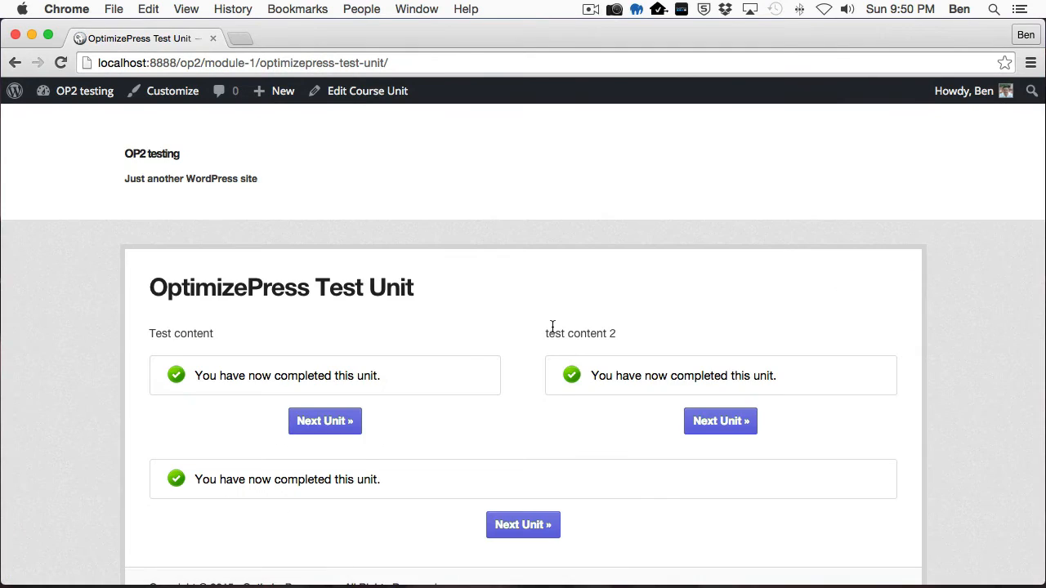
scroll("down", 3)
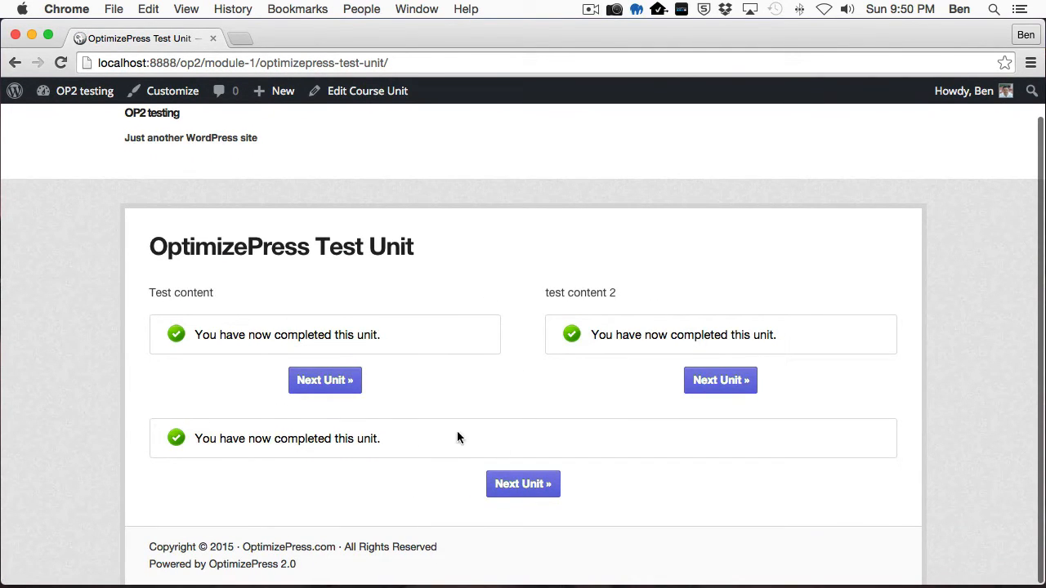
mouse_move(683, 348)
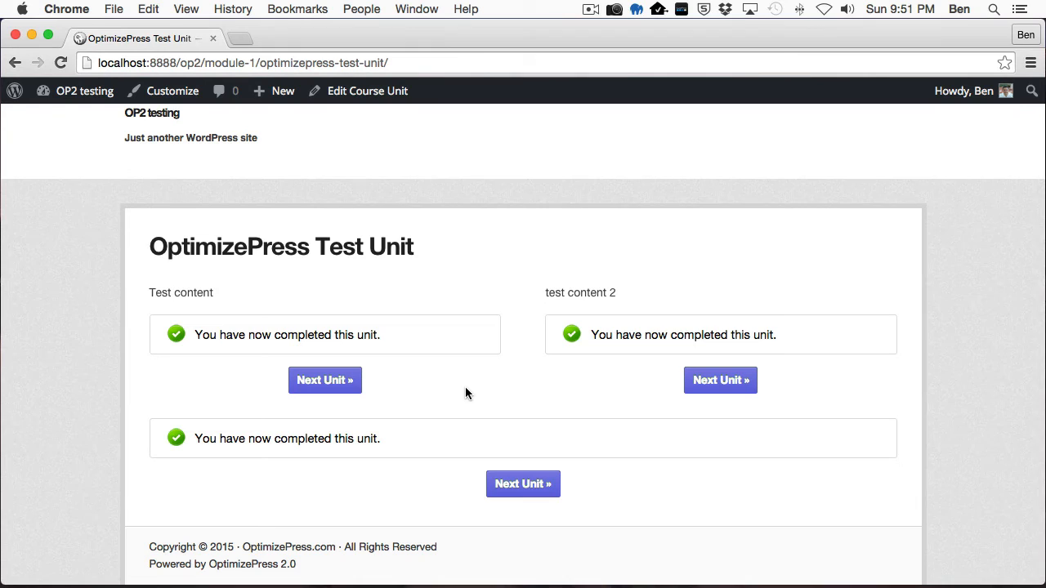
mouse_move(484, 380)
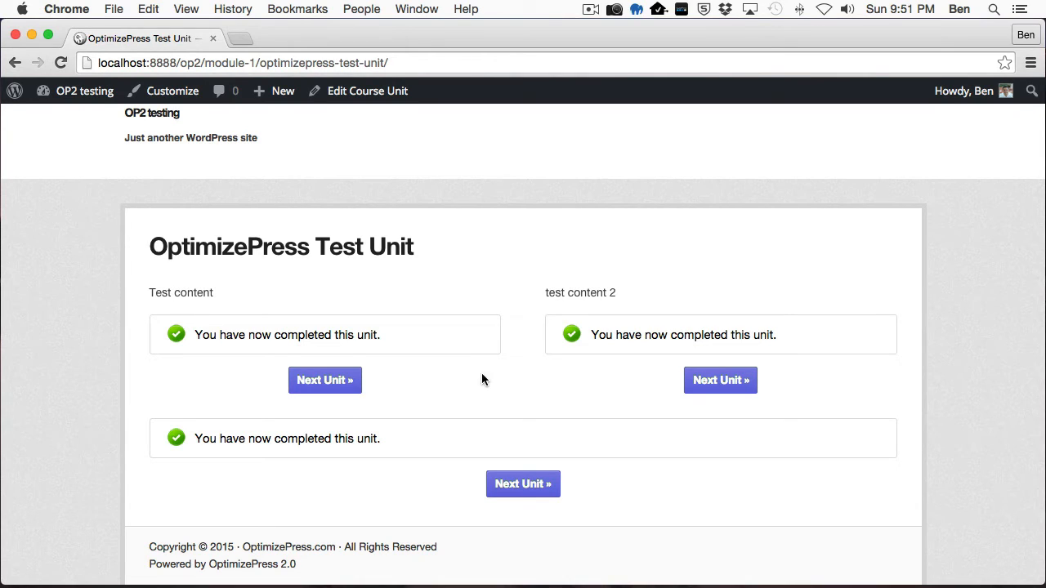
mouse_move(421, 308)
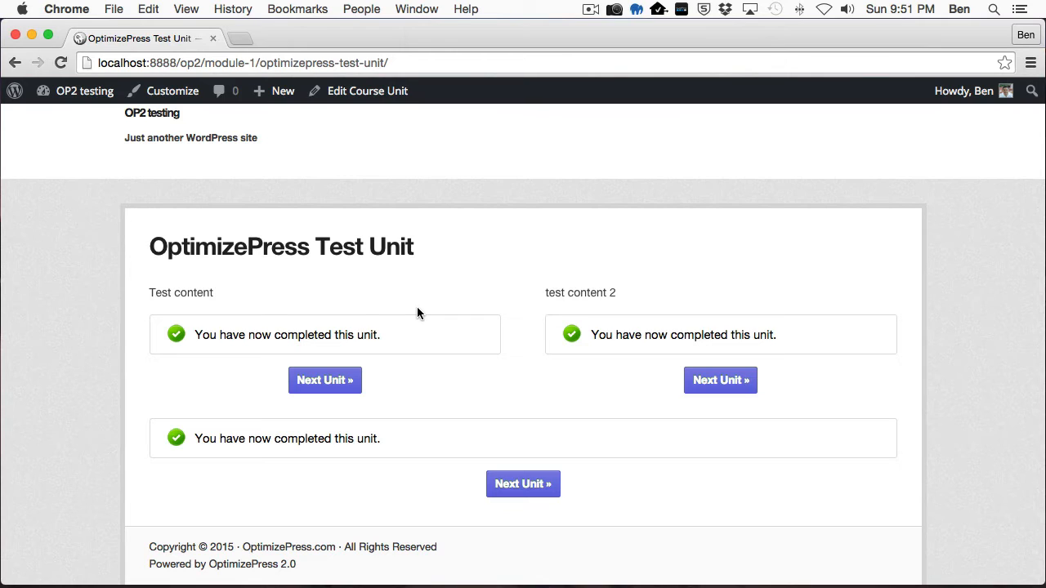
mouse_move(373, 82)
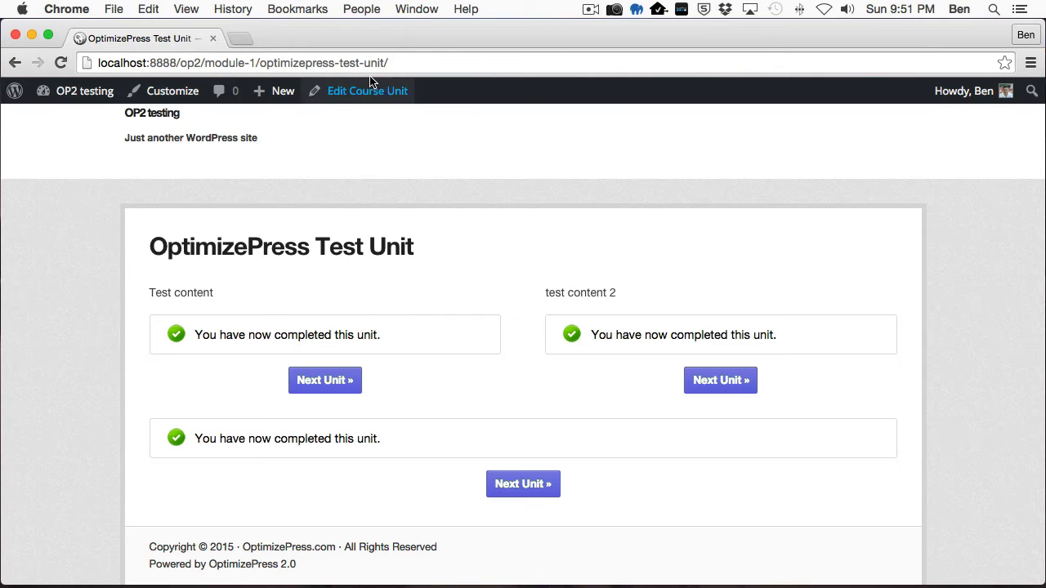
Step: Enable 'Use shortcode [op-wpcourseware]', update, and view the page now without completion boxes
left_click(366, 91)
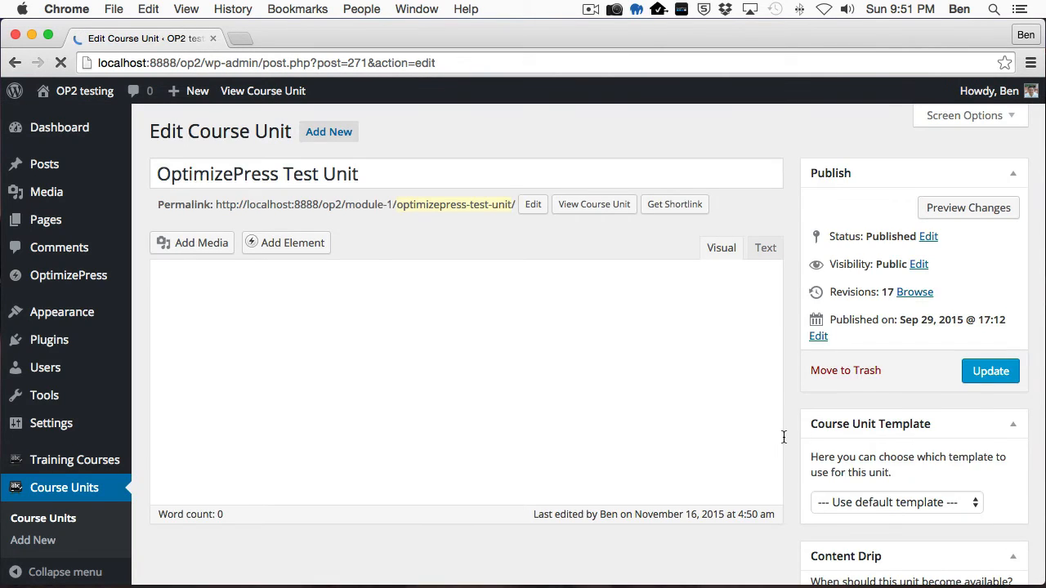
scroll("down", 3)
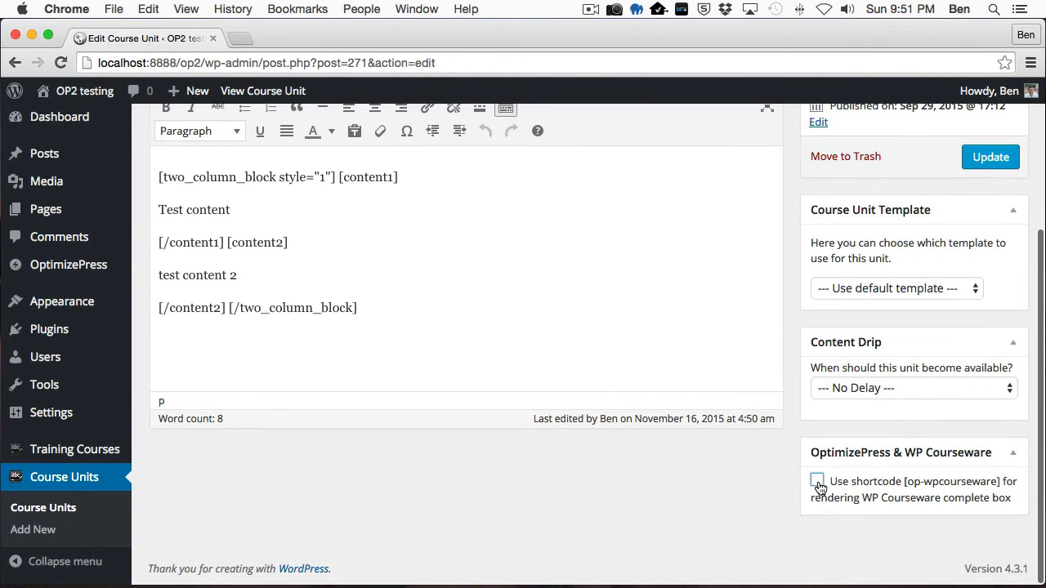
left_click(814, 483)
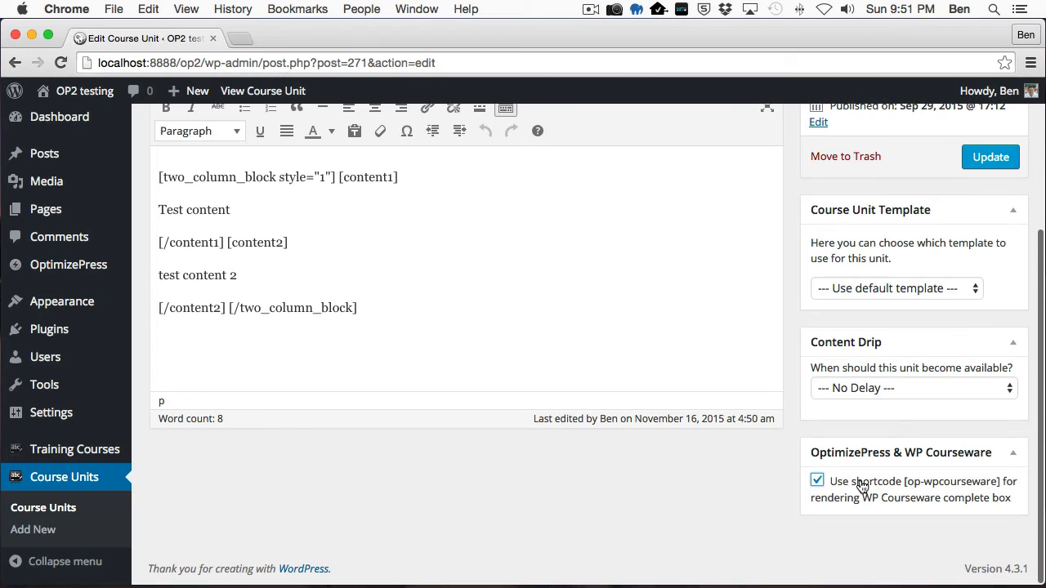
mouse_move(854, 461)
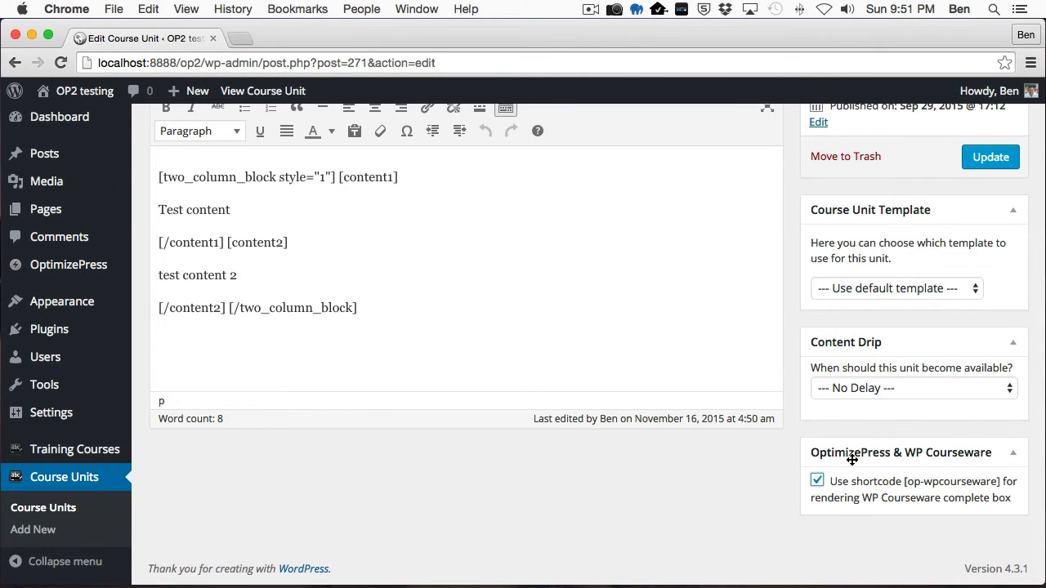
mouse_move(641, 451)
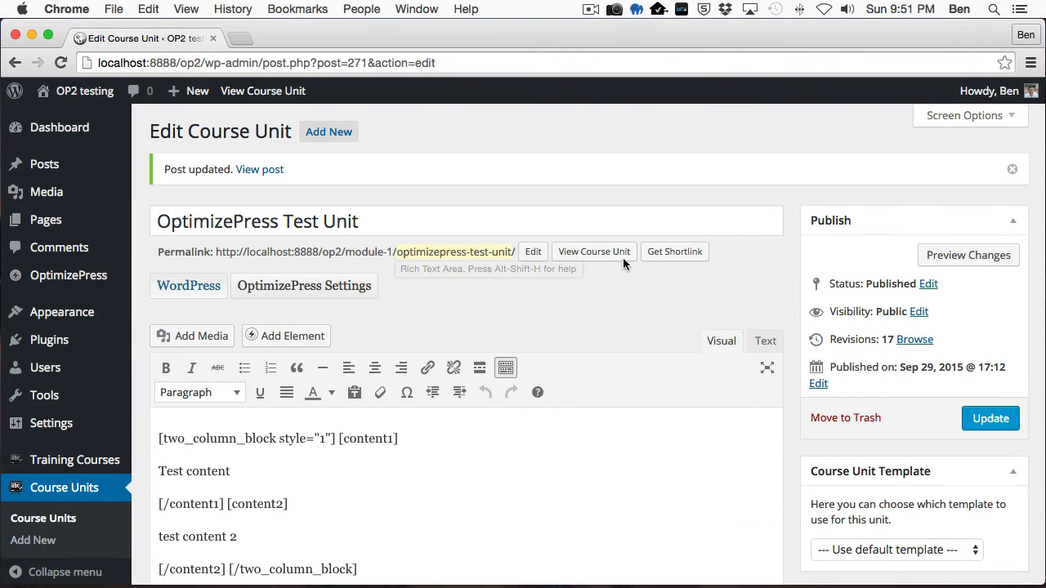
left_click(593, 251)
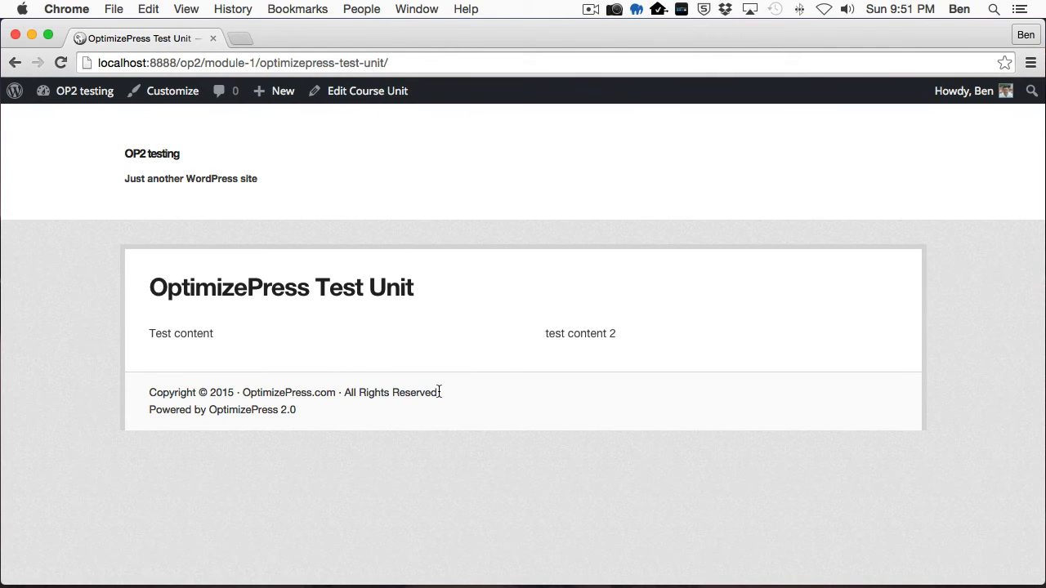
mouse_move(366, 92)
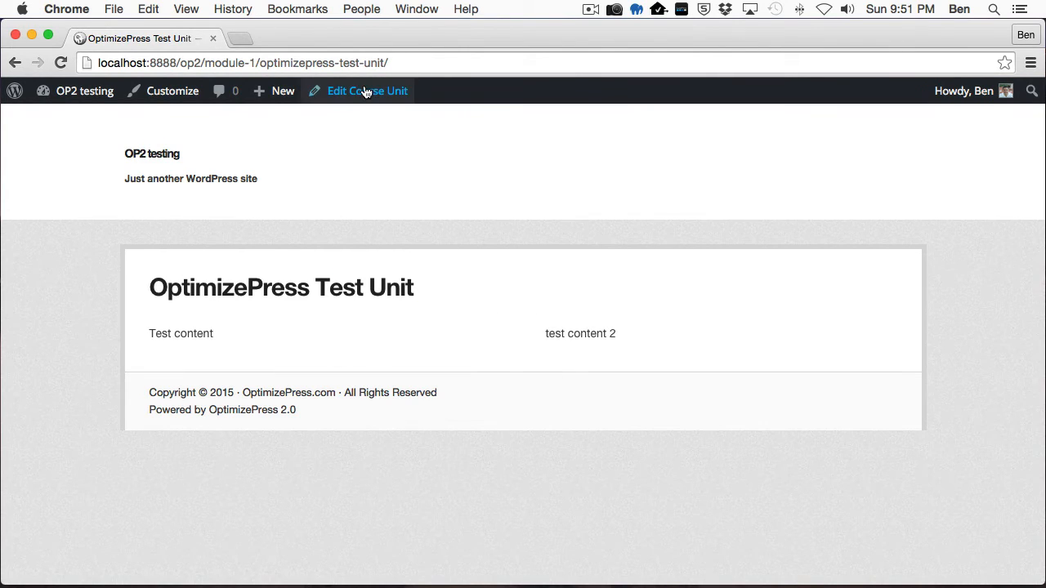
Step: Replace 'test content 2' with [op-wpcourseware] in the second column and update the unit
left_click(370, 92)
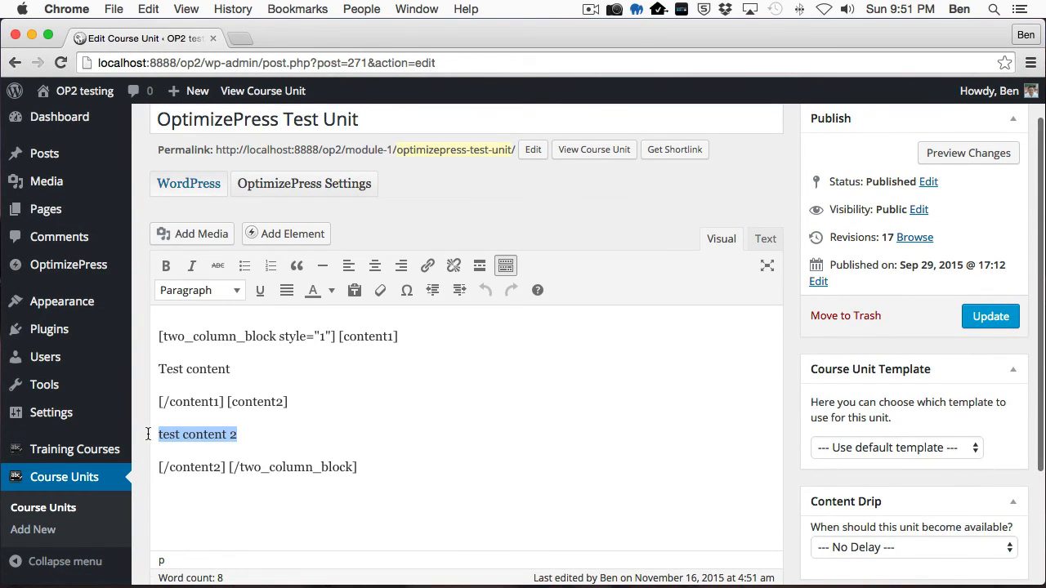
scroll("down", 3)
type("[op-wpcourseware]")
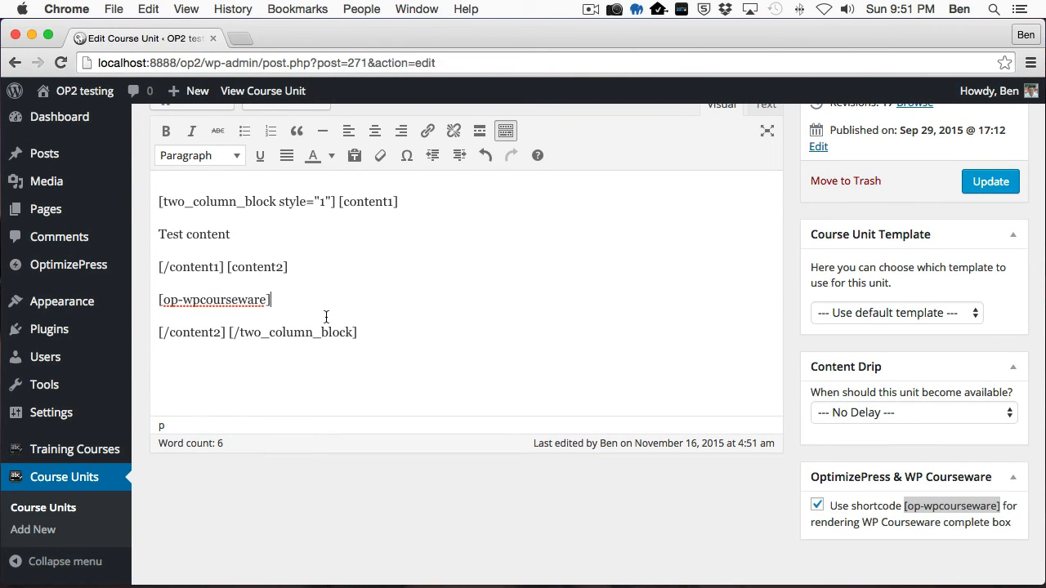
left_click(989, 180)
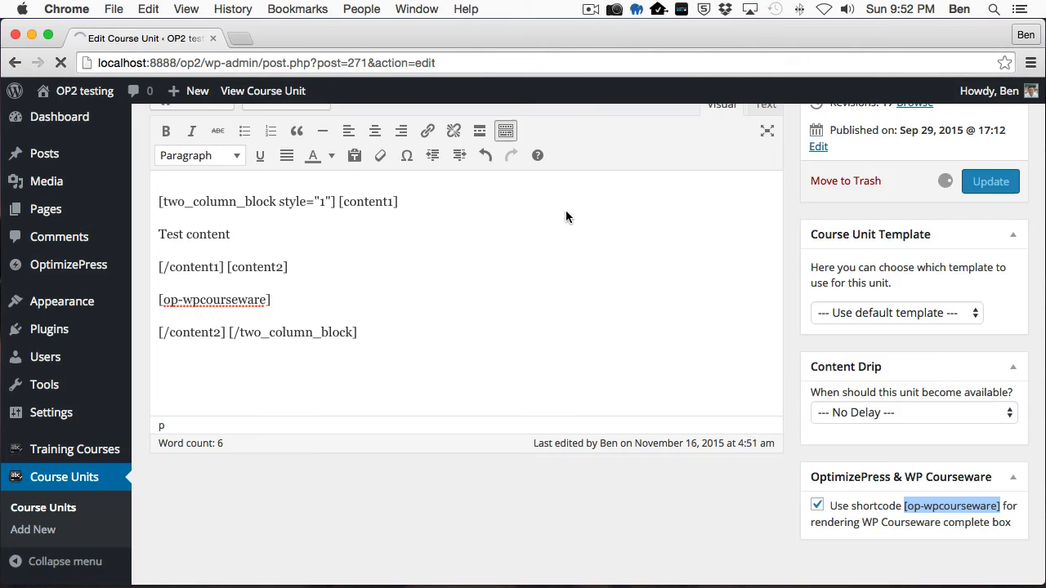
left_click(991, 180)
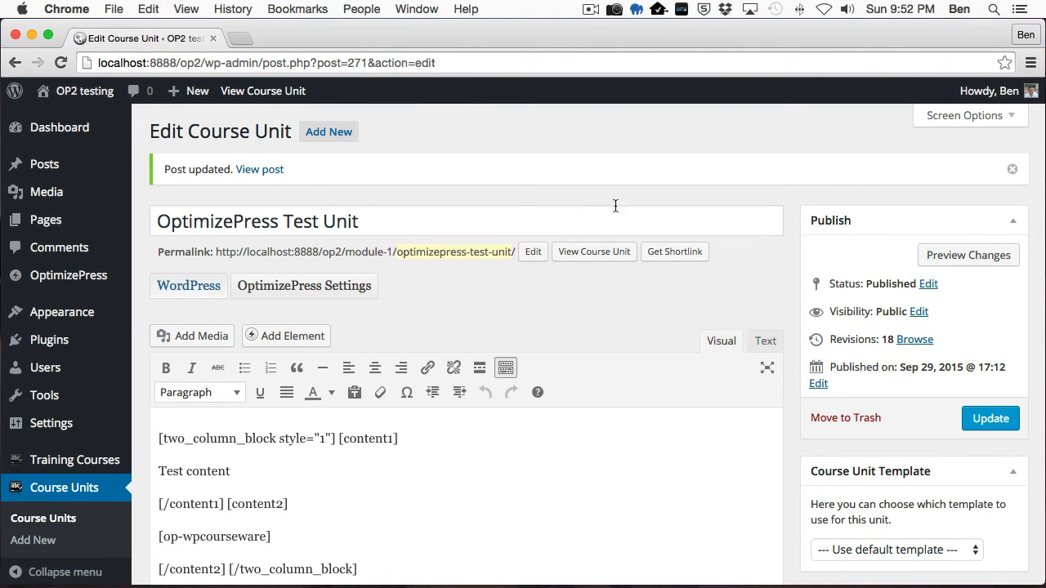
Step: View the live page showing the completion box only once, in the second column
left_click(594, 252)
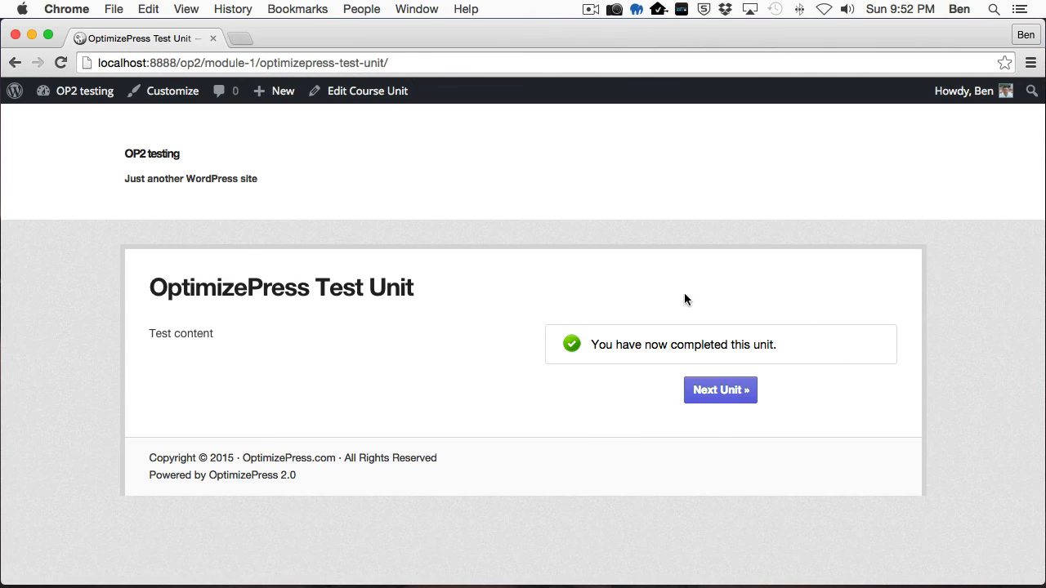
mouse_move(880, 330)
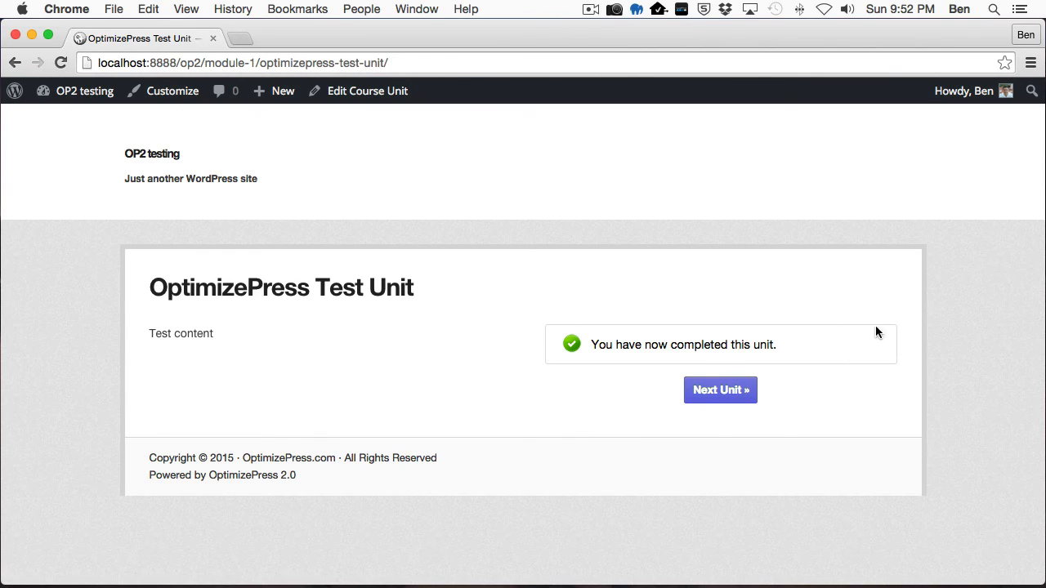
mouse_move(603, 317)
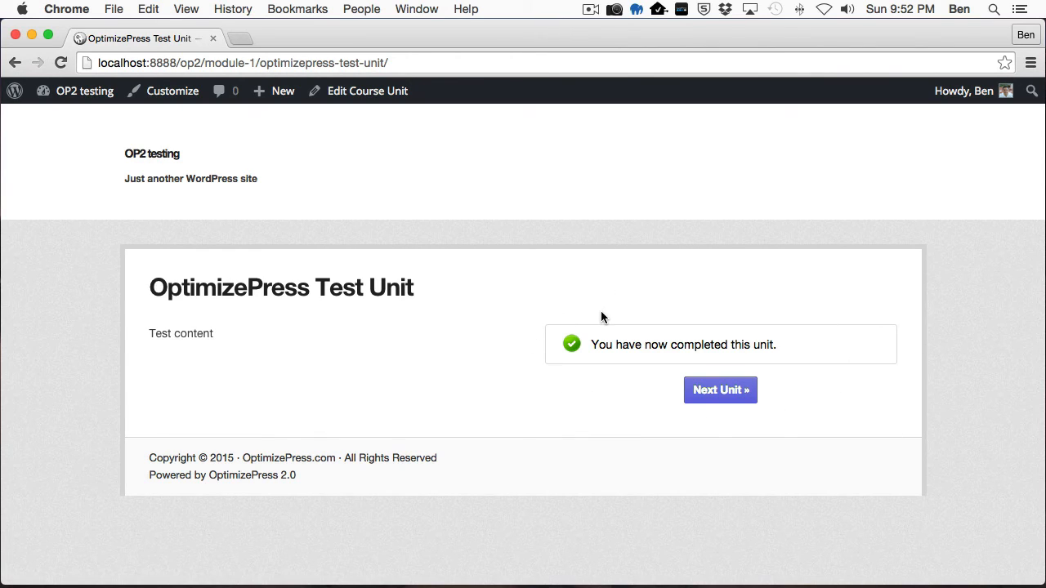